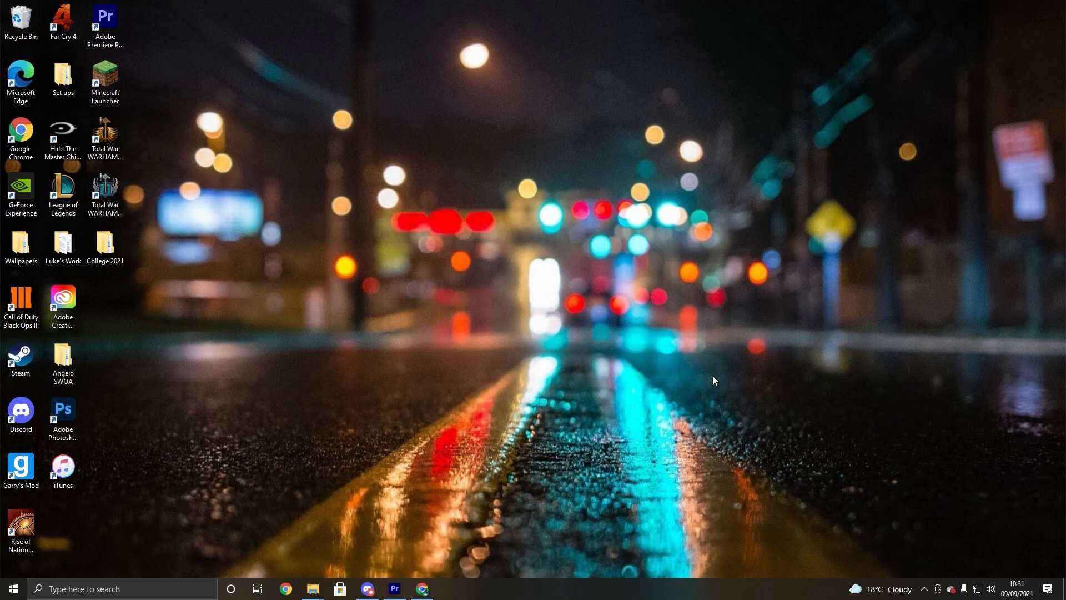
pyautogui.moveTo(404, 571)
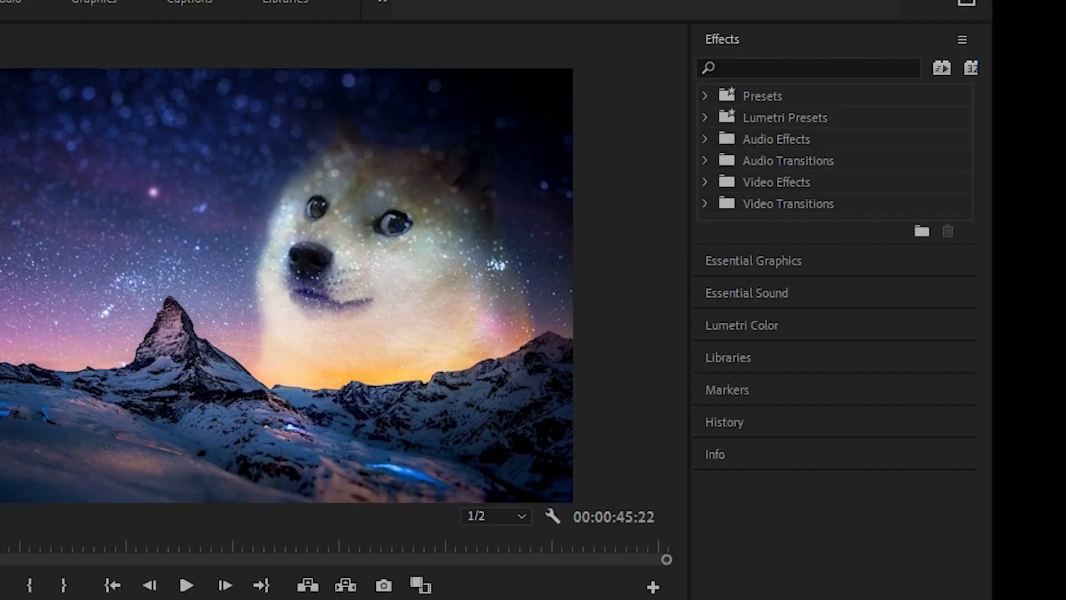
# Create a new 1920×1080 adjustment layer from File > New, keeping the default settings
pyautogui.write('bass')
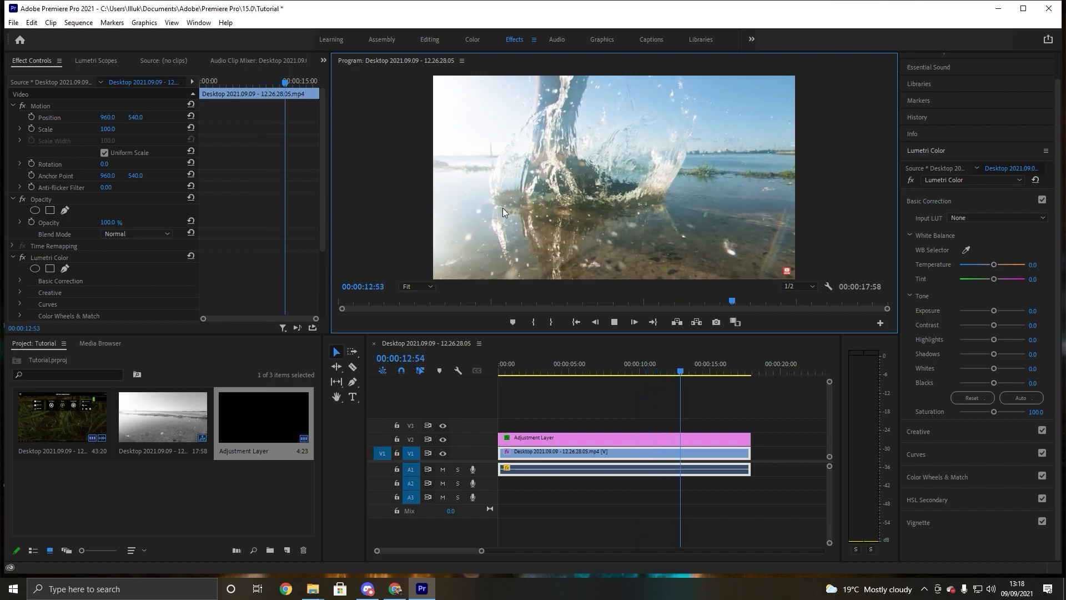
pyautogui.click(608, 371)
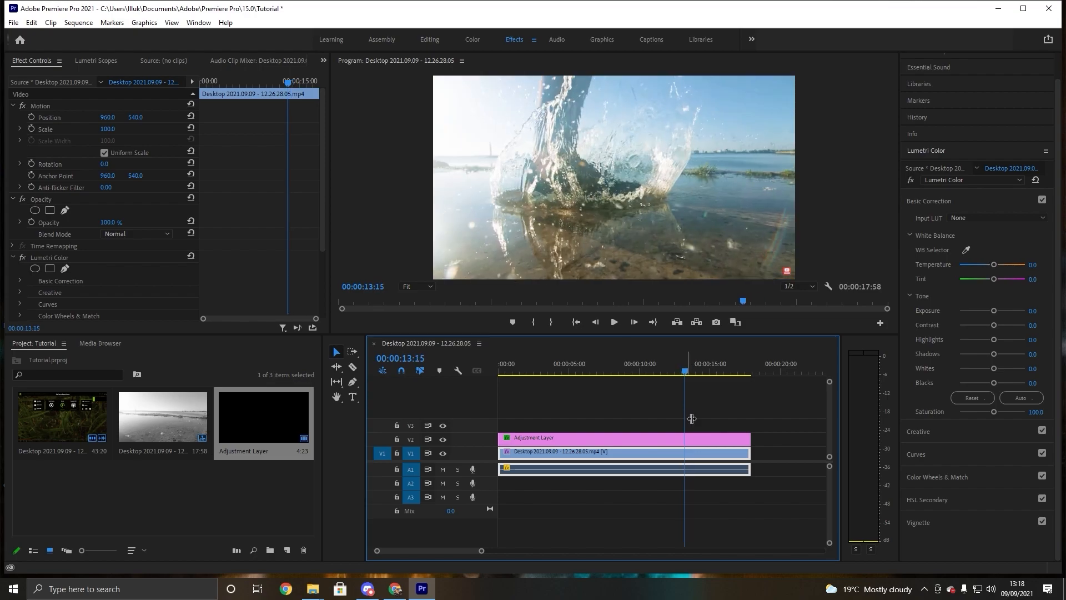
pyautogui.moveTo(632, 397)
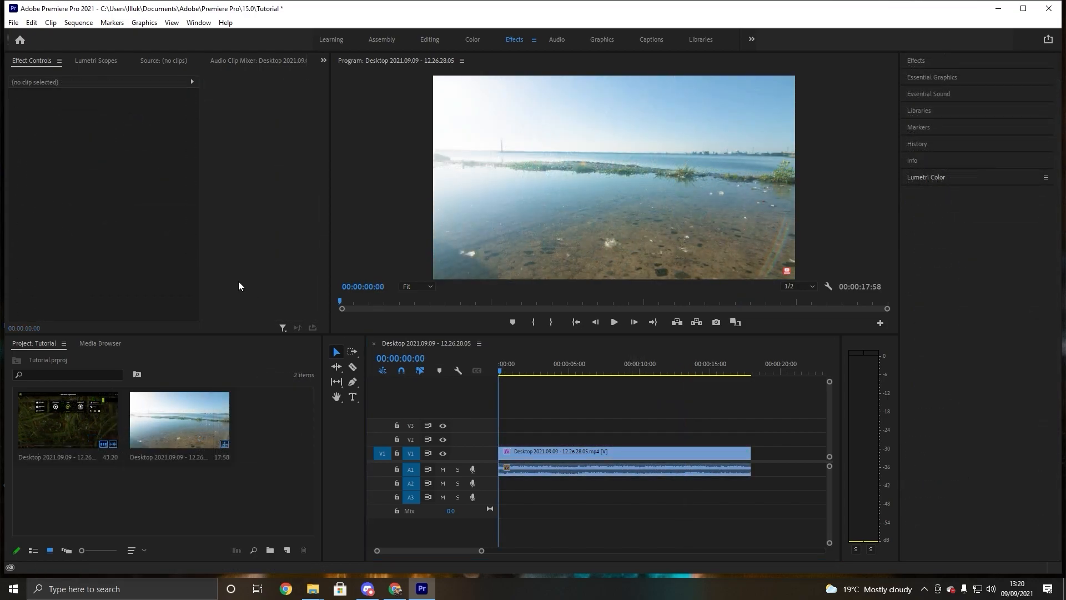
pyautogui.click(13, 22)
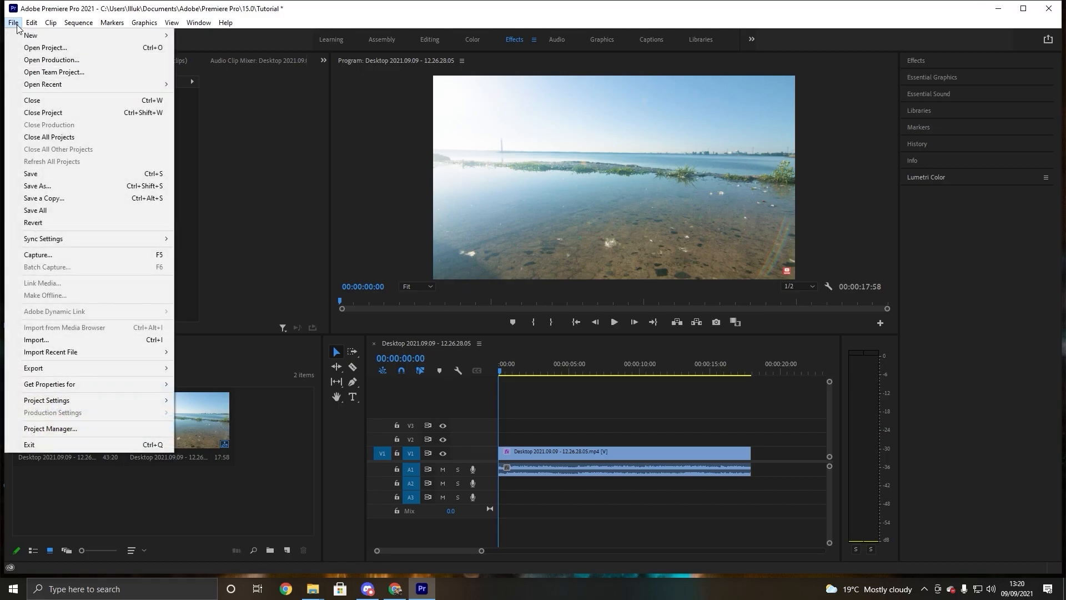
pyautogui.moveTo(31, 35)
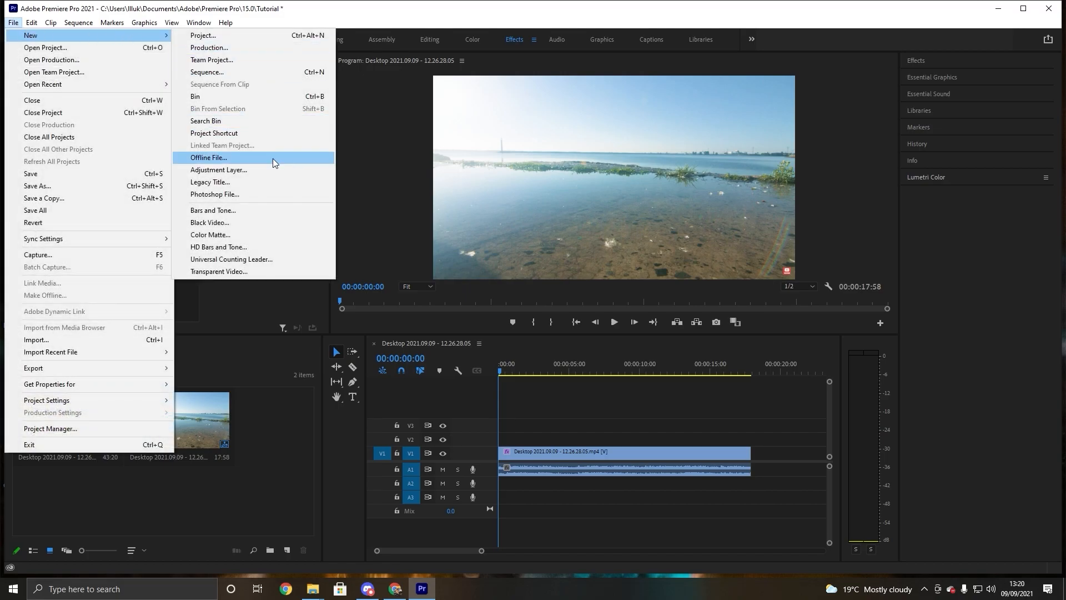
pyautogui.click(218, 169)
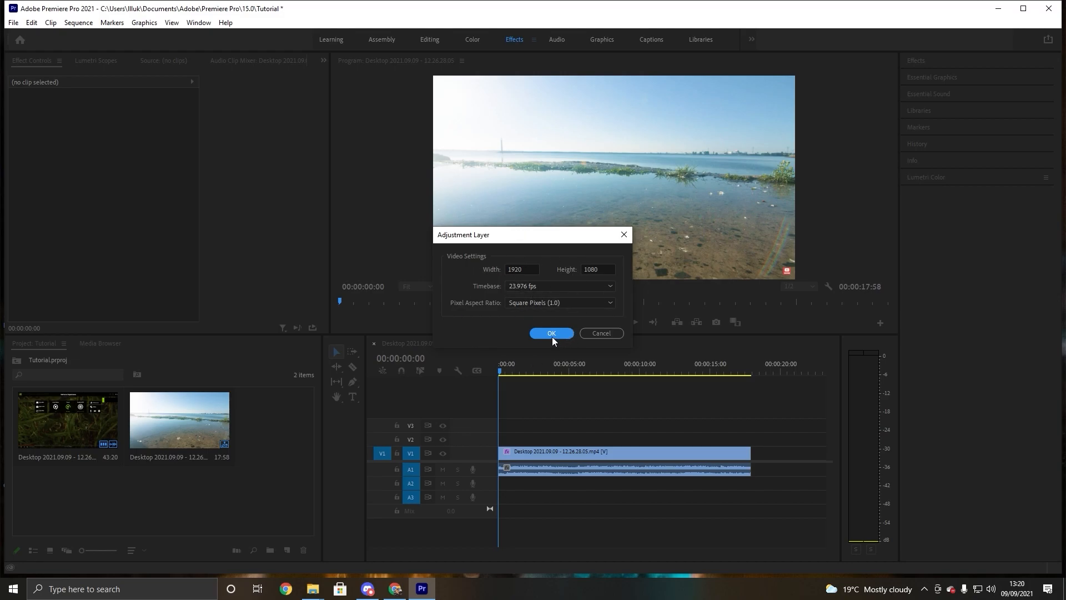
pyautogui.click(550, 333)
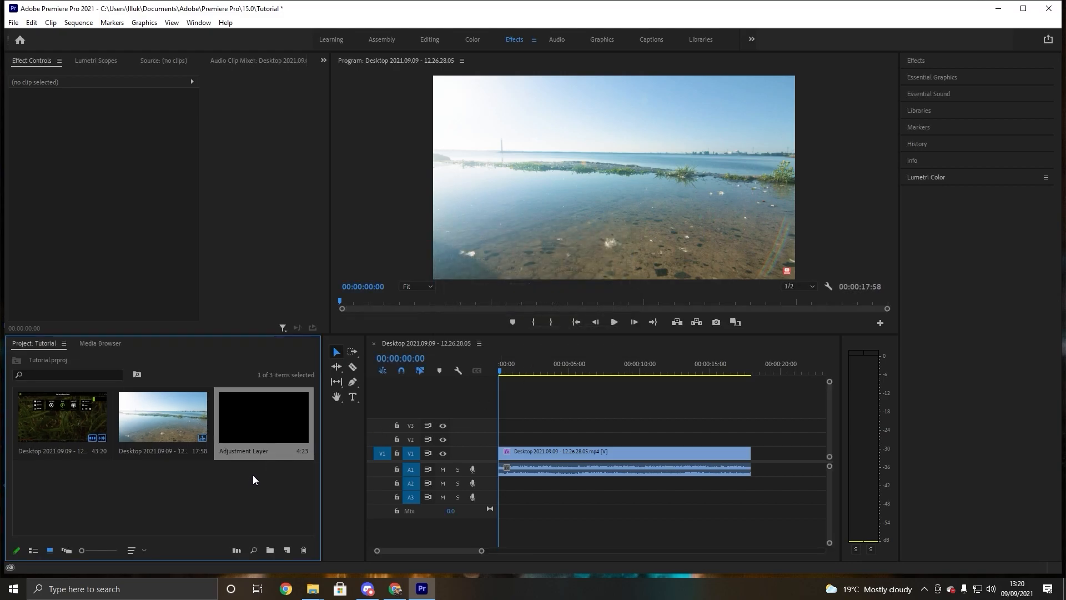
# Place the adjustment layer on V2 and stretch it to the beach clip's full length
pyautogui.click(612, 452)
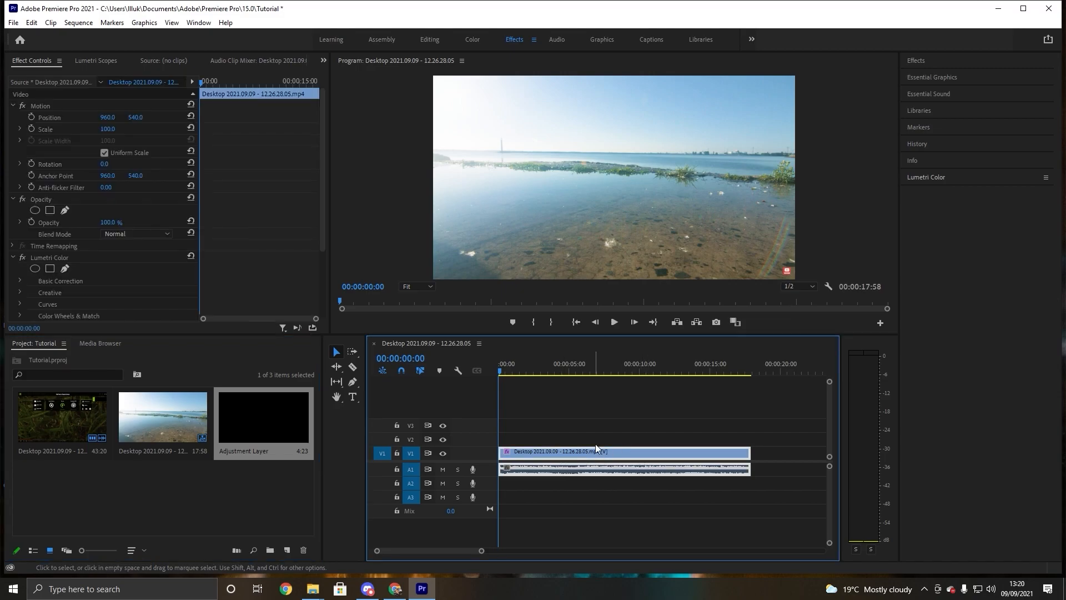
pyautogui.moveTo(588, 442)
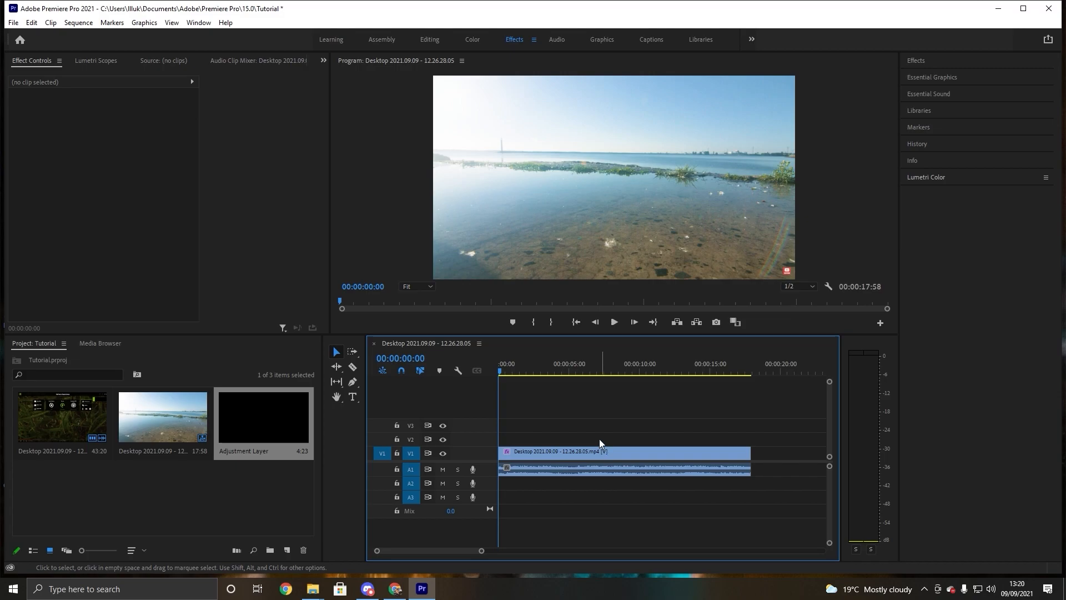
pyautogui.moveTo(468, 428)
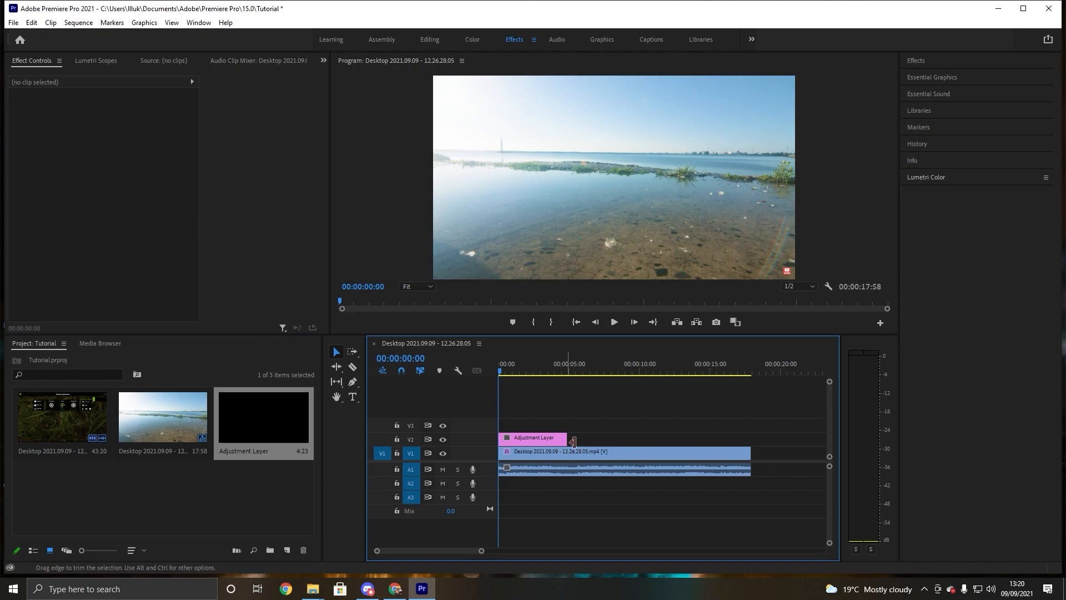
pyautogui.moveTo(572, 437); pyautogui.dragTo(726, 437)
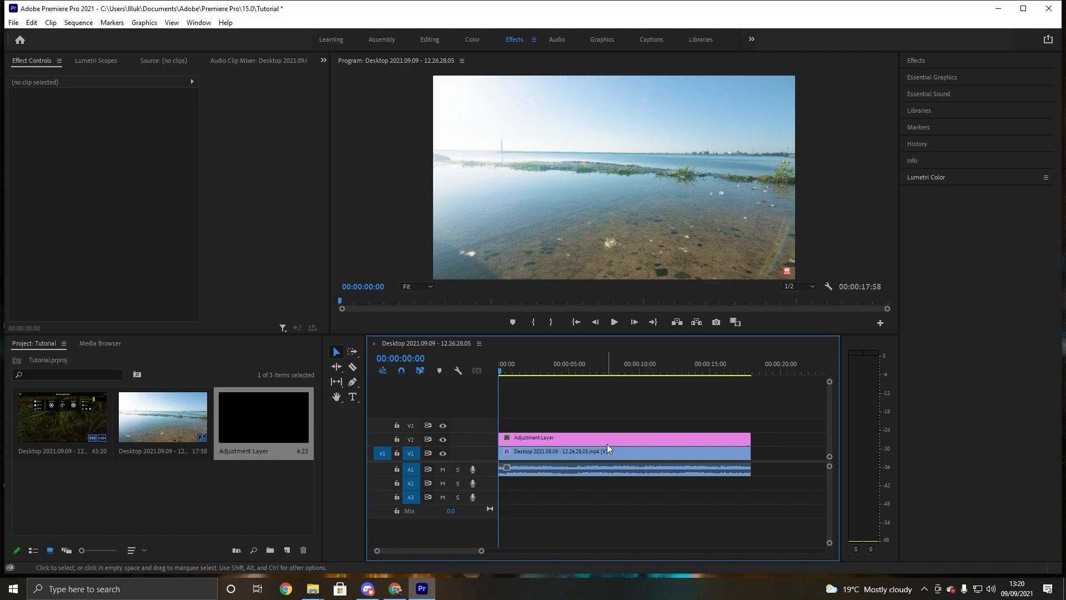
pyautogui.click(612, 437)
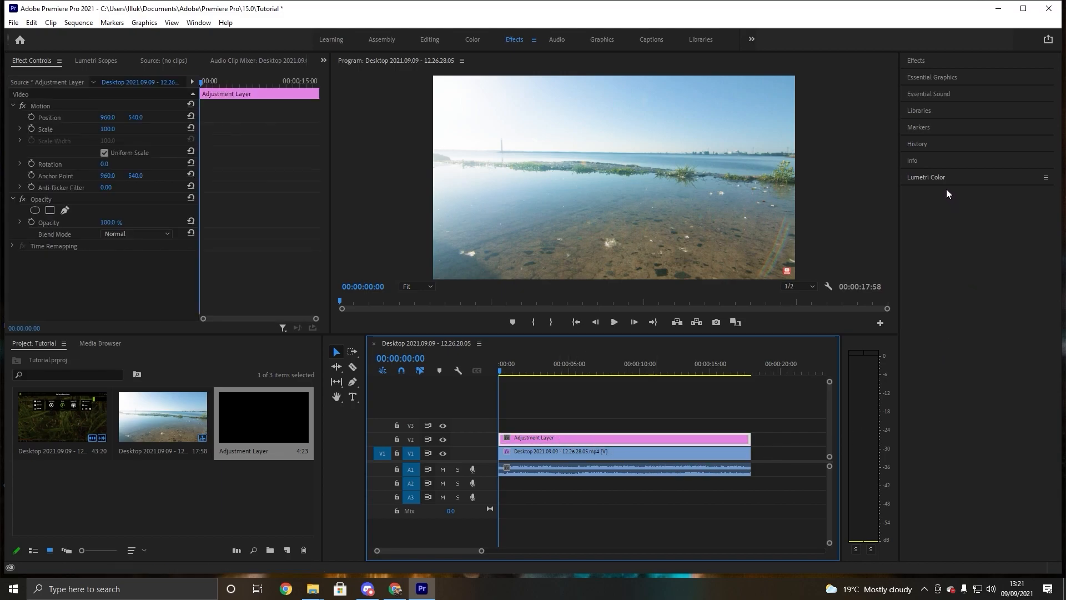
pyautogui.moveTo(1004, 183)
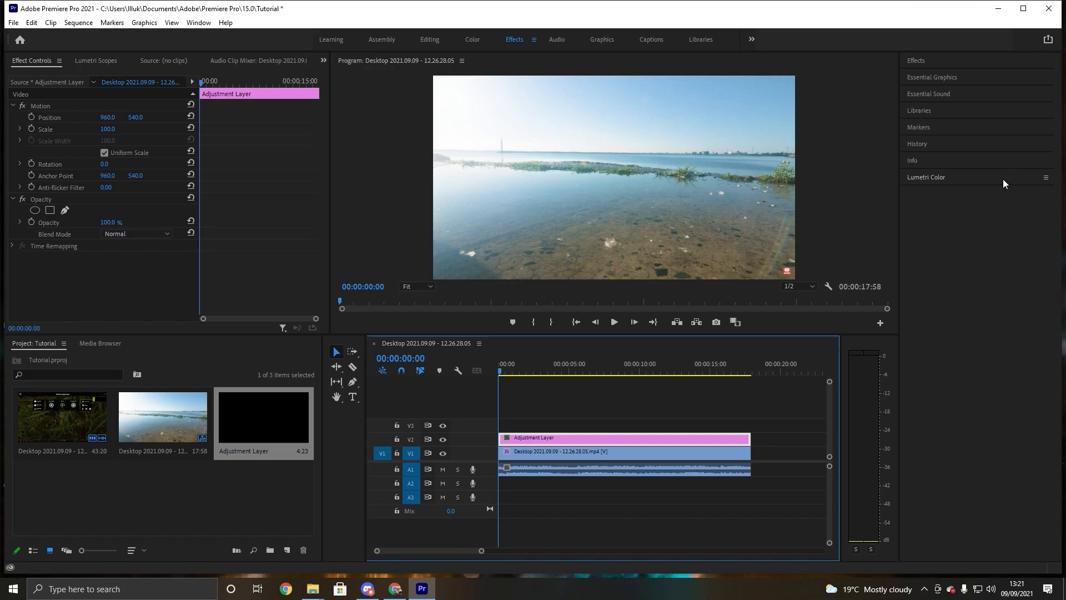
# Drop the adjustment layer's Lumetri Color saturation to 0 and preview the black-and-white footage
pyautogui.click(927, 176)
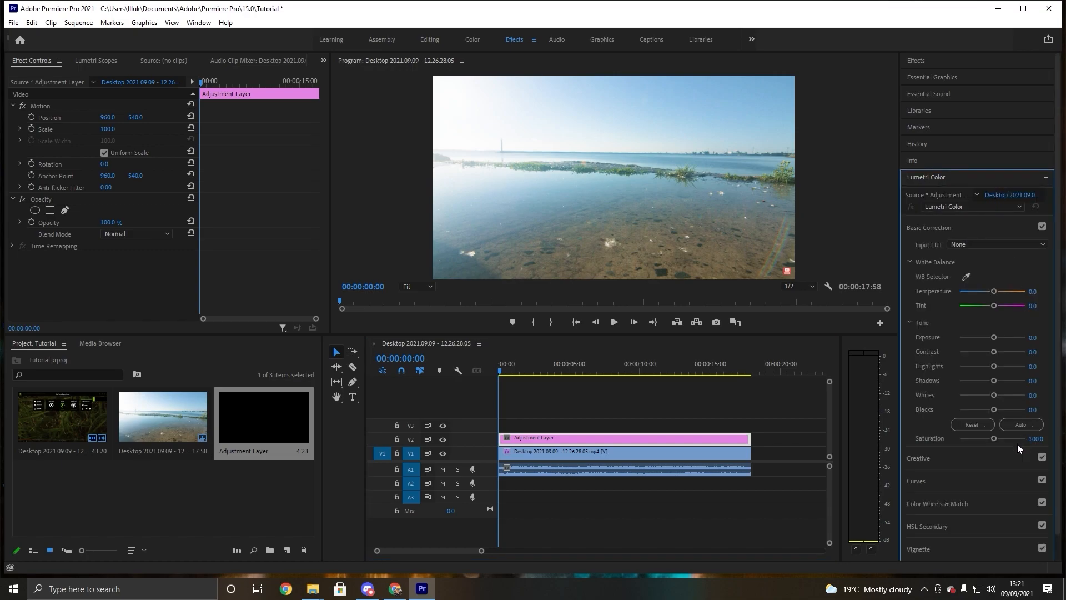
pyautogui.moveTo(1019, 449)
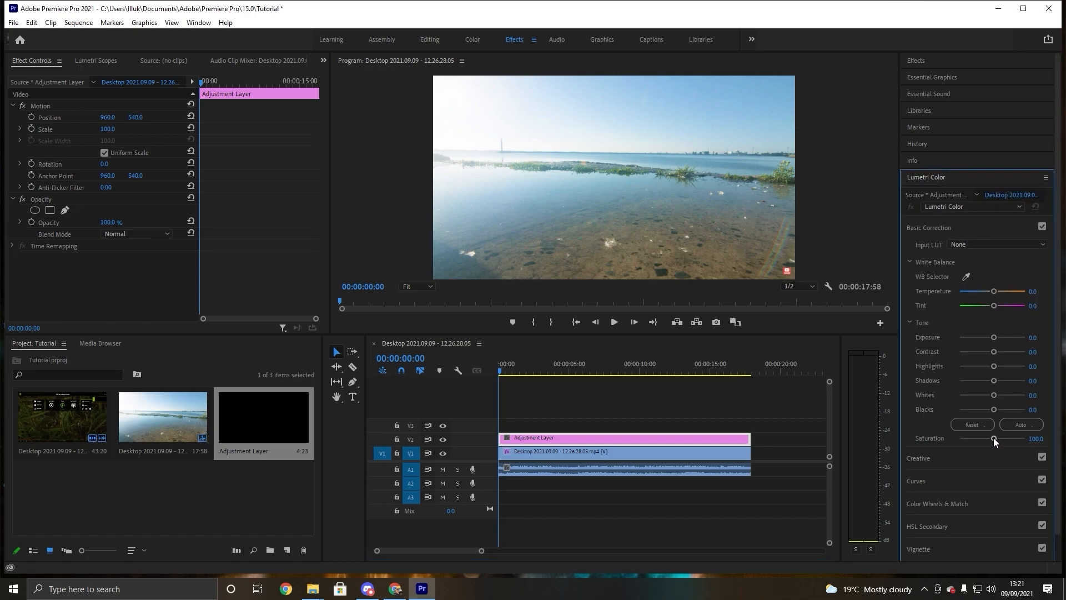
pyautogui.moveTo(994, 439); pyautogui.dragTo(959, 438)
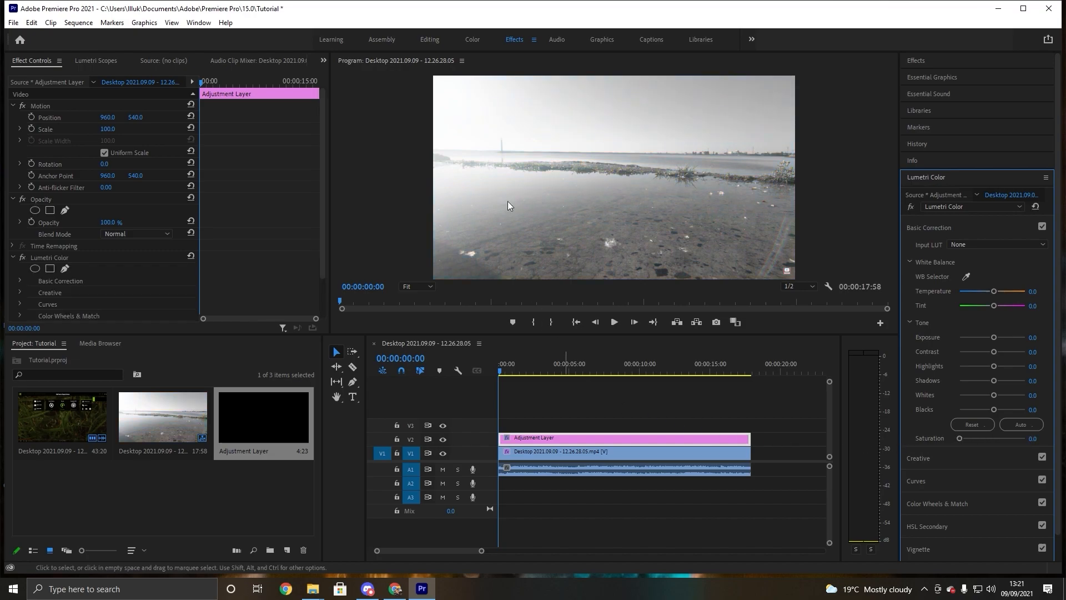
pyautogui.click(550, 371)
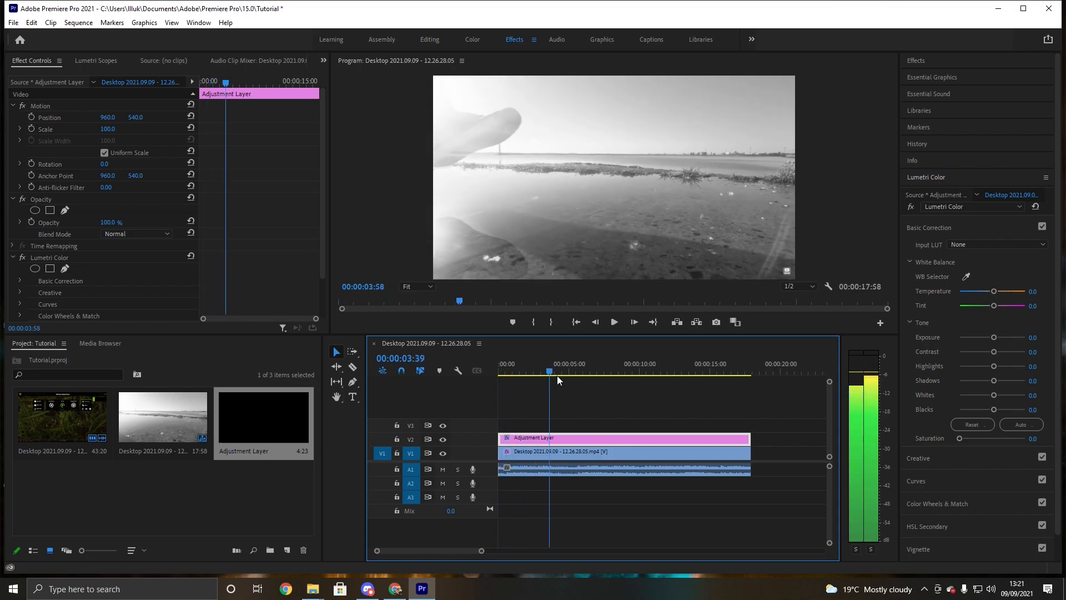
# Stop playback with the playhead parked near 00:00:07:33, just before the foot splash
pyautogui.click(669, 371)
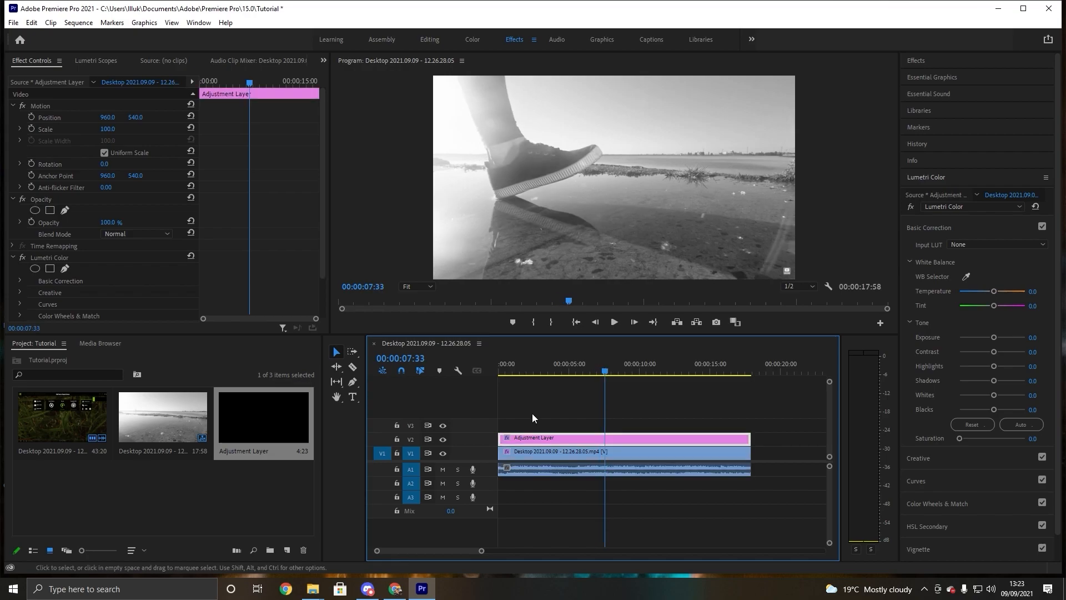
pyautogui.moveTo(515, 214)
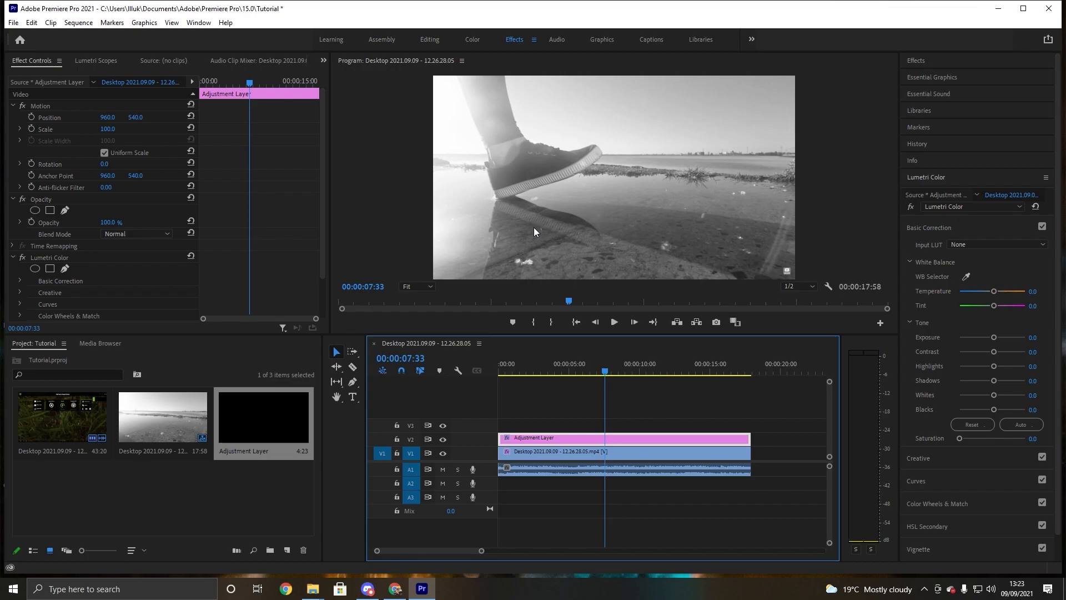
pyautogui.moveTo(397, 271)
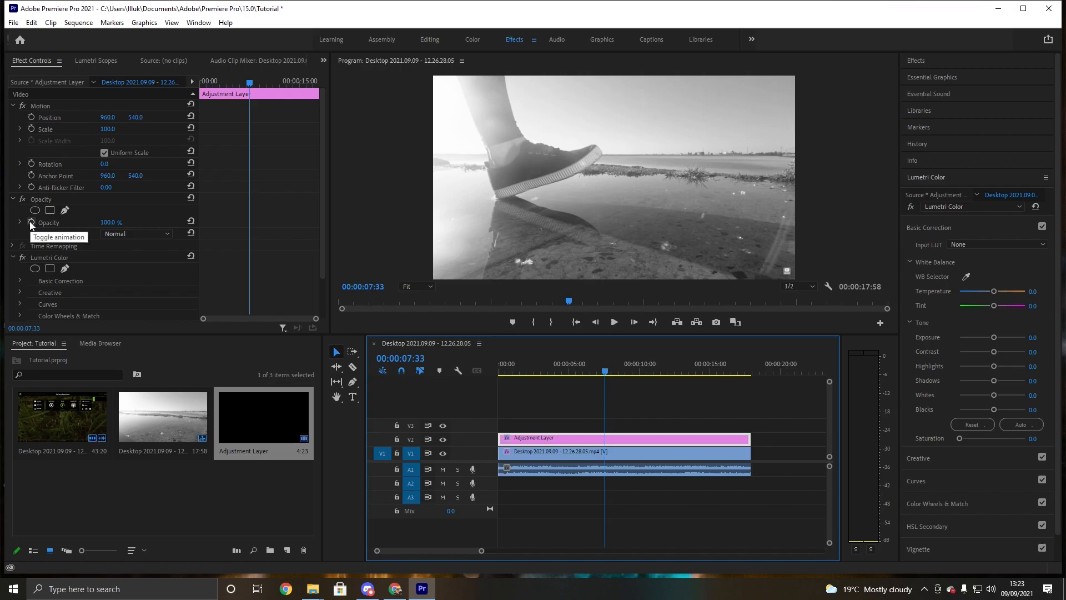
# Keyframe the adjustment layer's opacity from 100% down to 0% around the splash
pyautogui.click(31, 222)
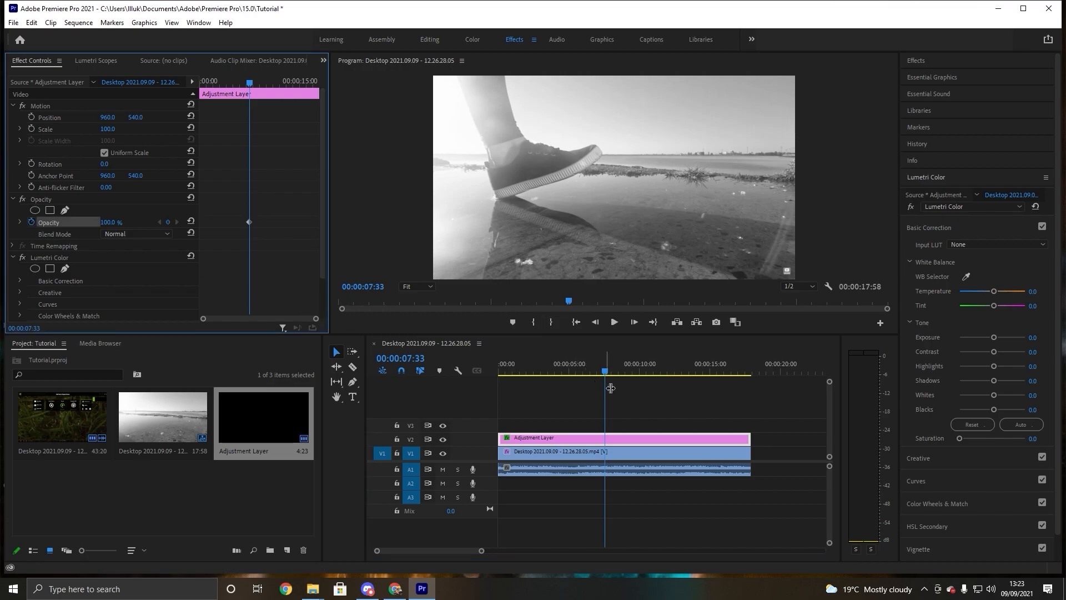
pyautogui.click(607, 372)
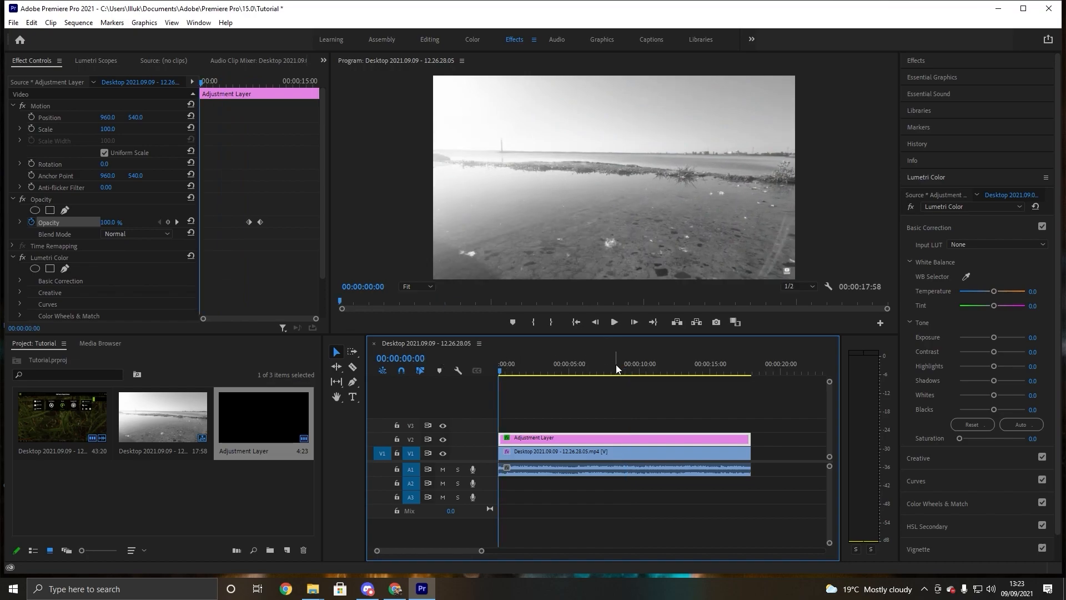
pyautogui.moveTo(614, 322)
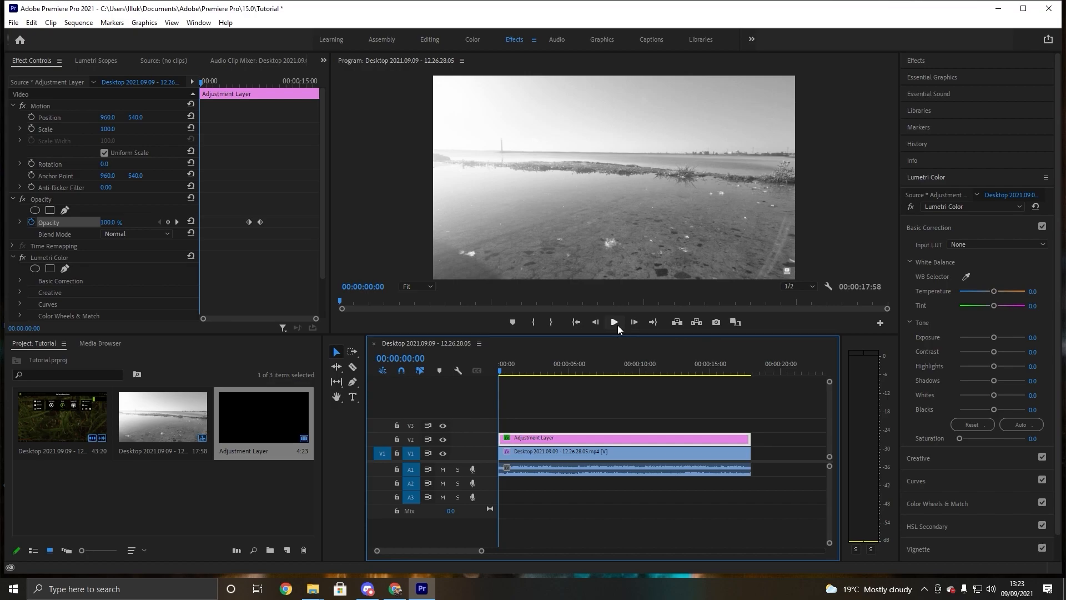
# Play from the start and scrub around 00:00:11 to confirm the fade into full colour
pyautogui.click(613, 322)
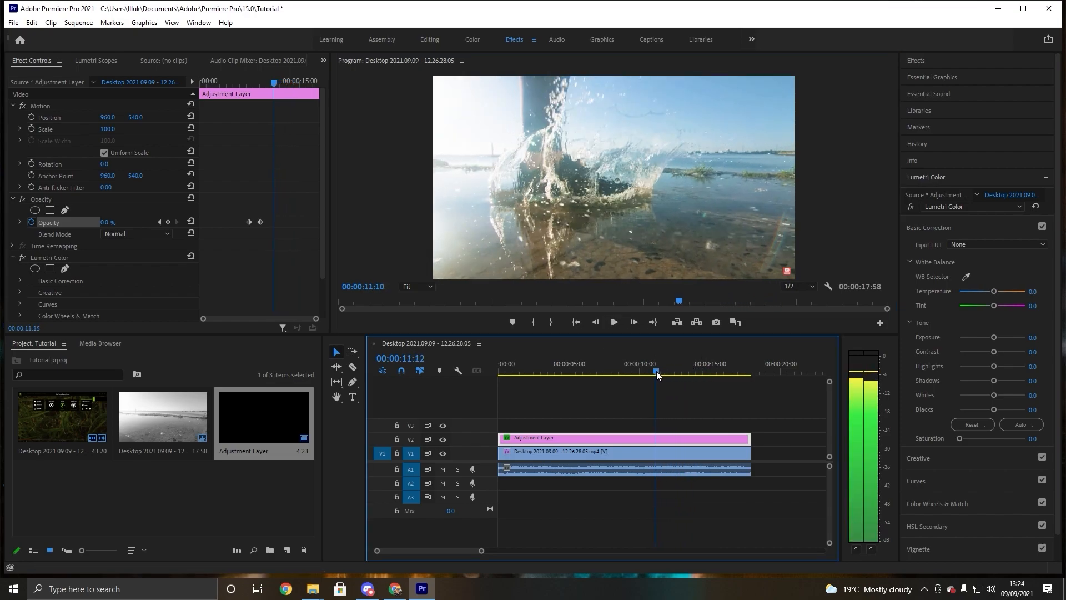
pyautogui.click(596, 370)
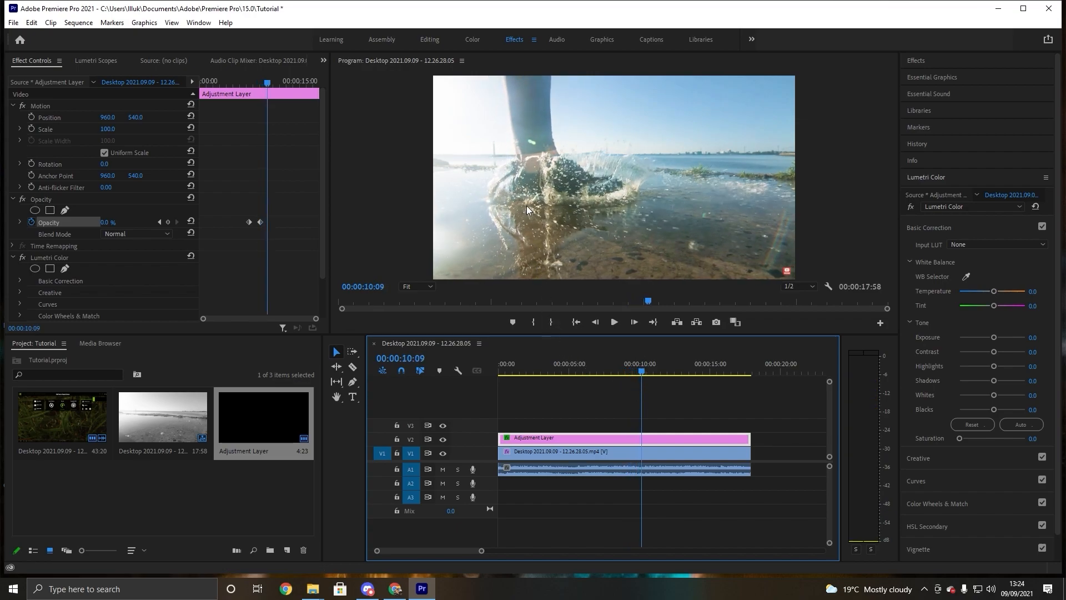
pyautogui.click(656, 372)
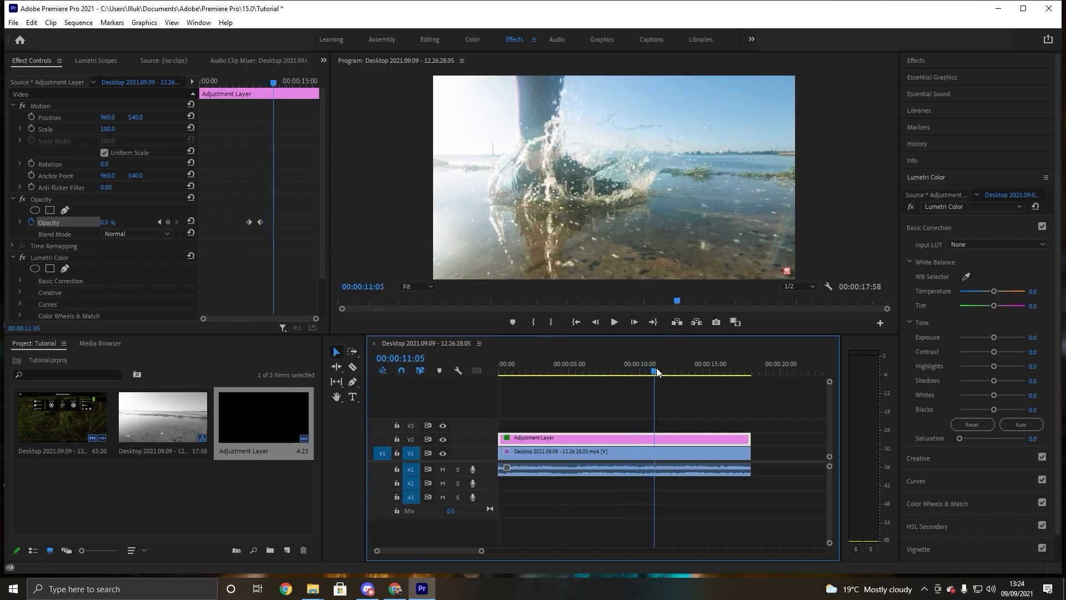